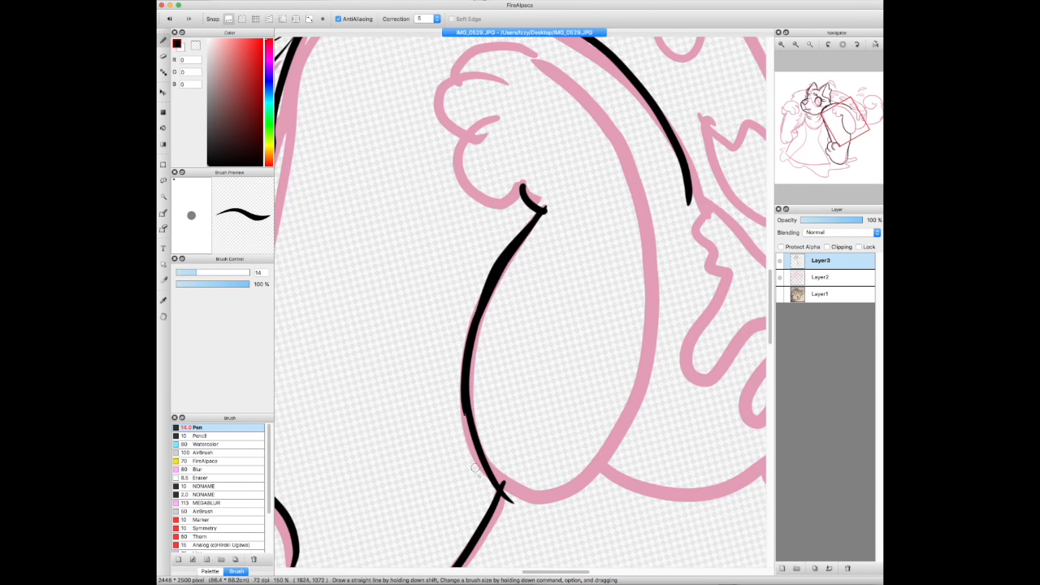
Ink black lineart over the pink wolf-and-pizza sketch on a new layer, then hide the sketch
scroll(down, 3)
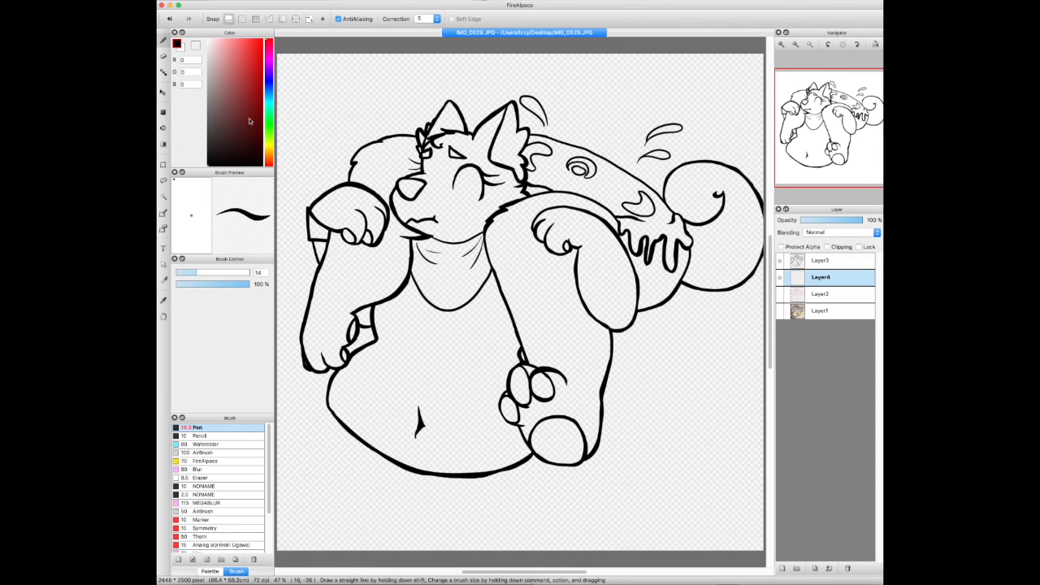
Fill the wolf with flat blue and lavender, add light highlights, then switch to the other open artwork
click(634, 32)
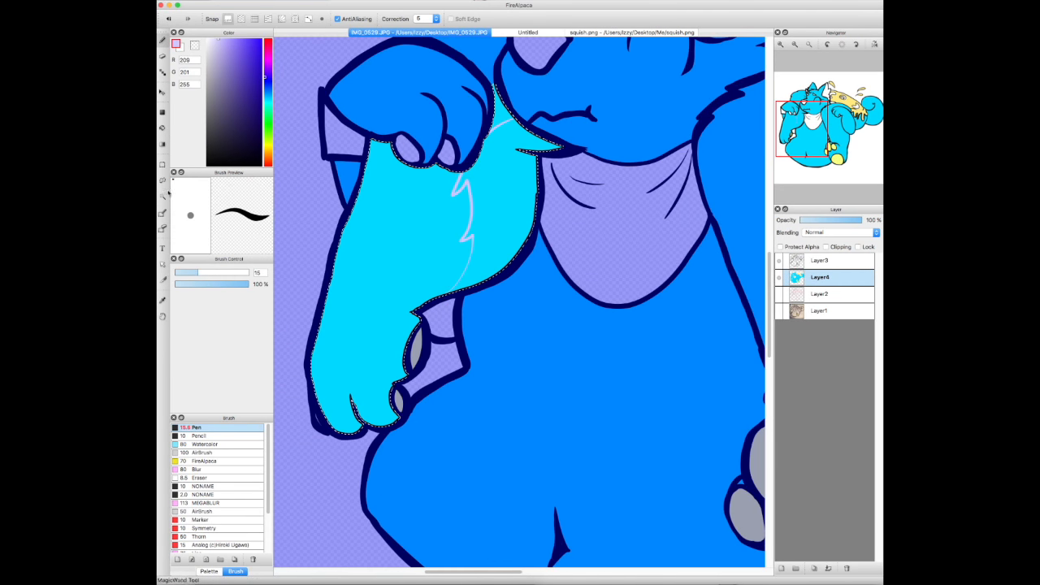
scroll(down, 3)
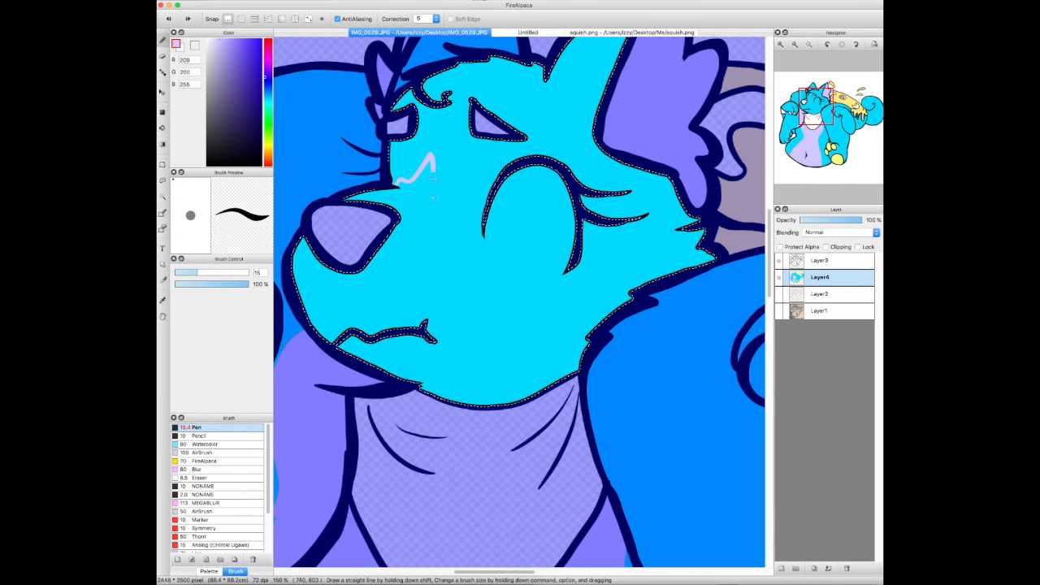
click(617, 33)
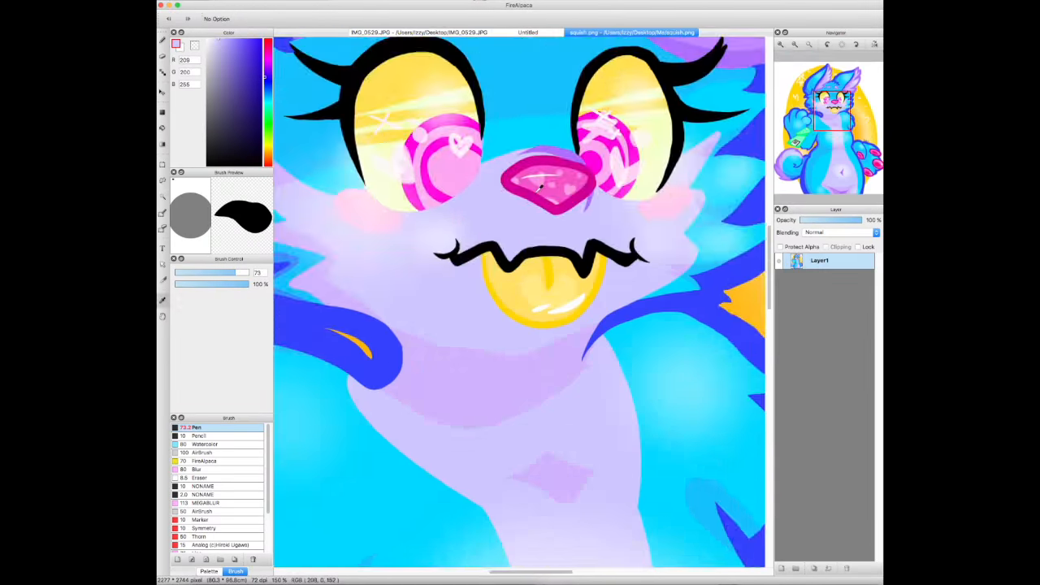
Recolour with bright blue fur, lavender belly, pink claws and a green checkered bandana from the reference
click(428, 36)
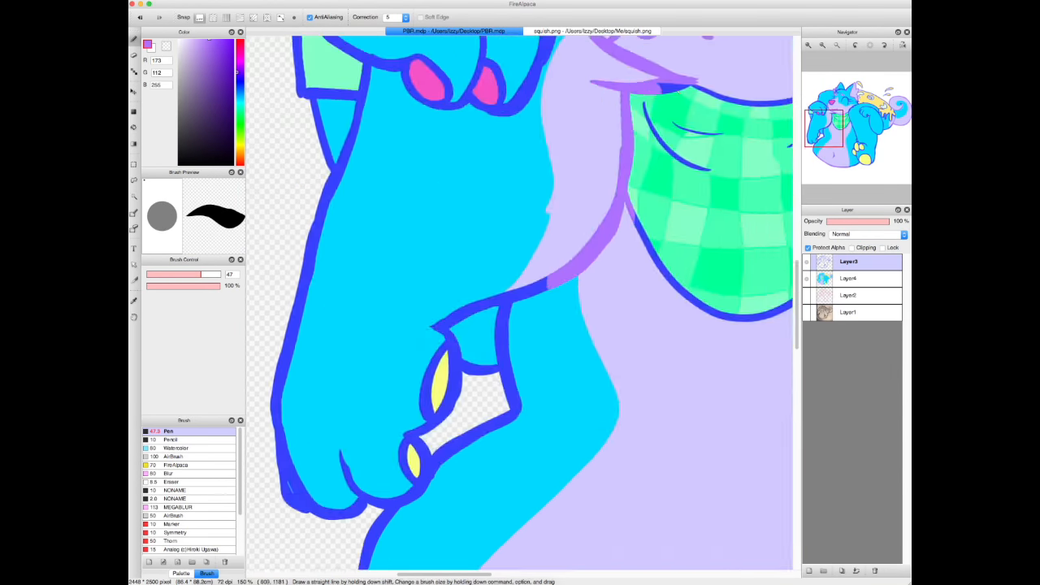
Shade the fur, bandana and toe pads on a Multiply layer clipped to the colours
click(600, 30)
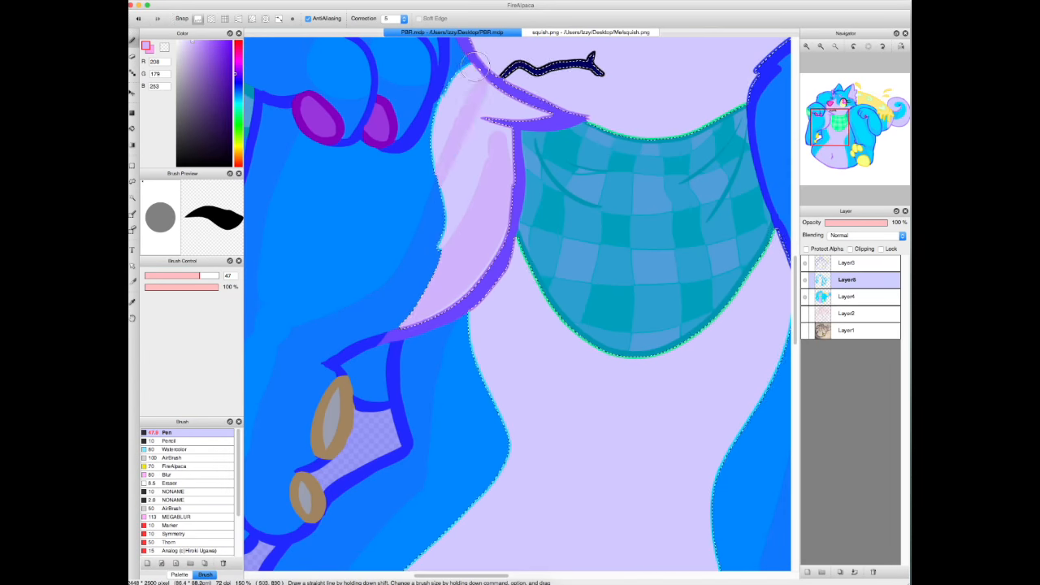
Finish the belly and navel shadow and zoom out to see the whole wolf beside the pizza
scroll(down, 3)
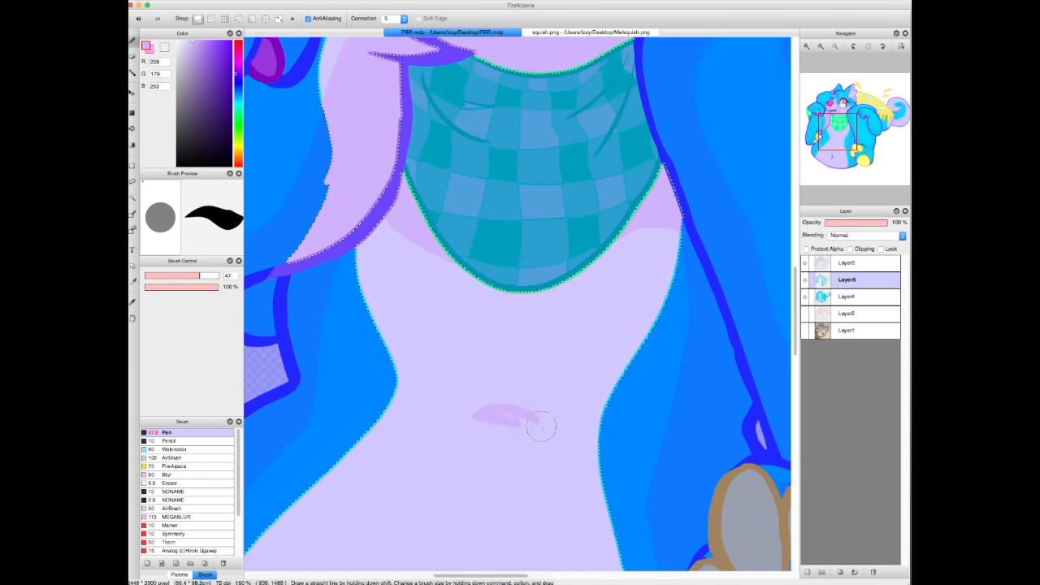
scroll(down, 3)
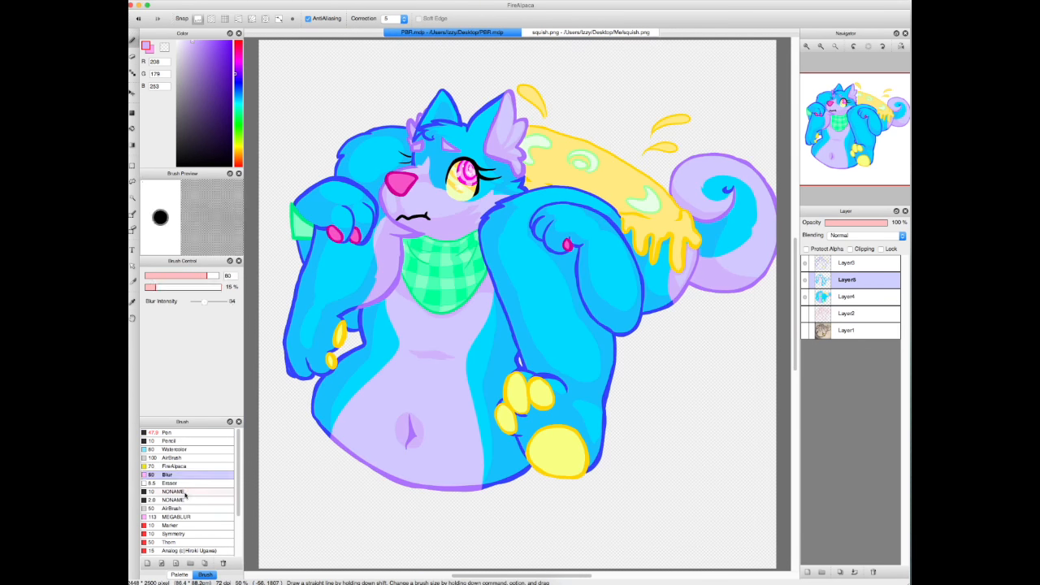
click(187, 515)
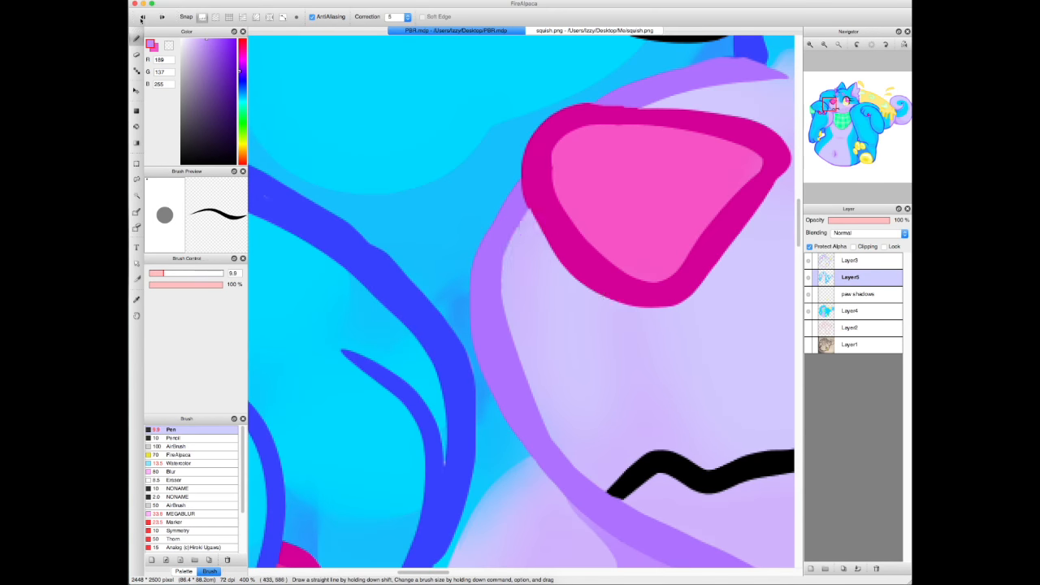
Paint darker shading around the pink ear and face on Layer5
click(169, 471)
text(Gut shading)
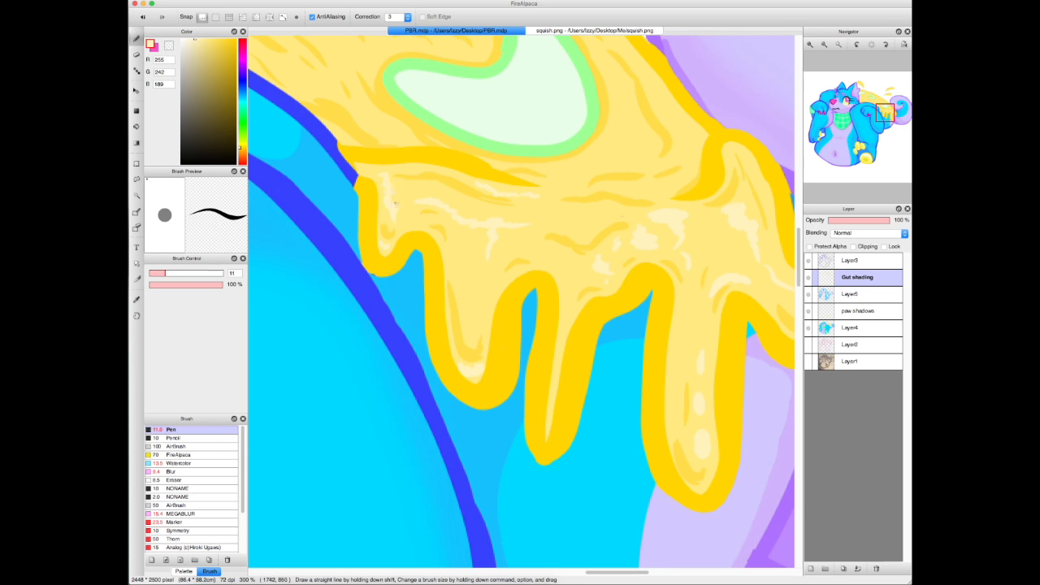
Paint darker and lighter yellow strokes over the melted cheese for shading and gloss
scroll(down, 3)
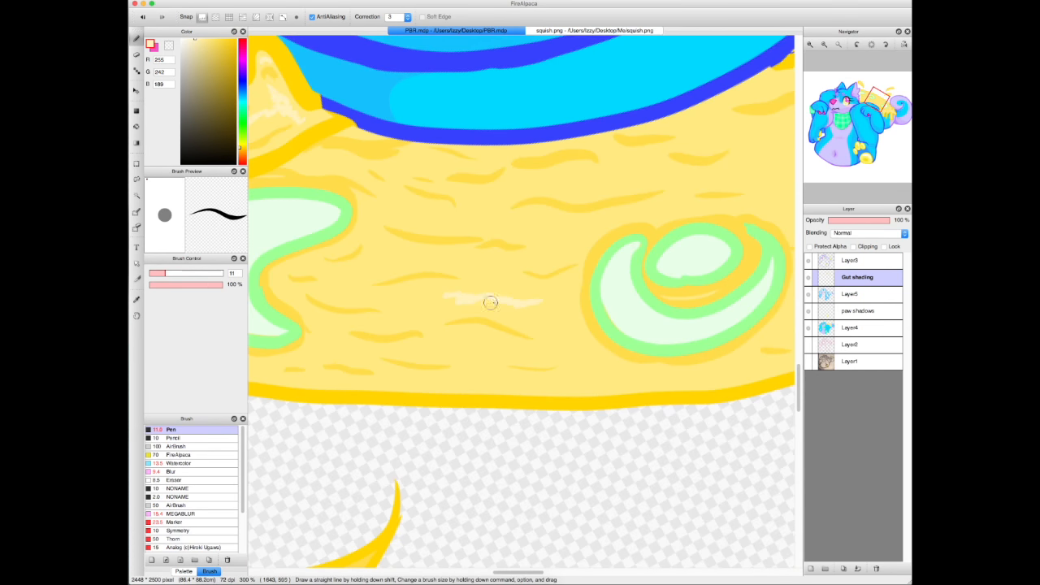
drag(488, 304, 405, 189)
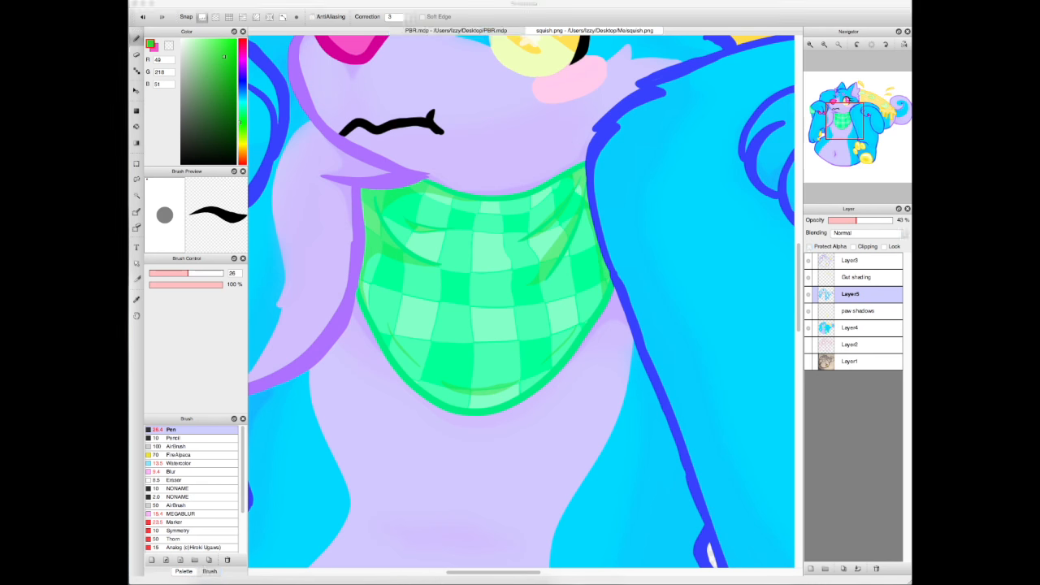
Paint green checks on the bandana and confirm the soft brush's Edit Brush settings
double_click(185, 513)
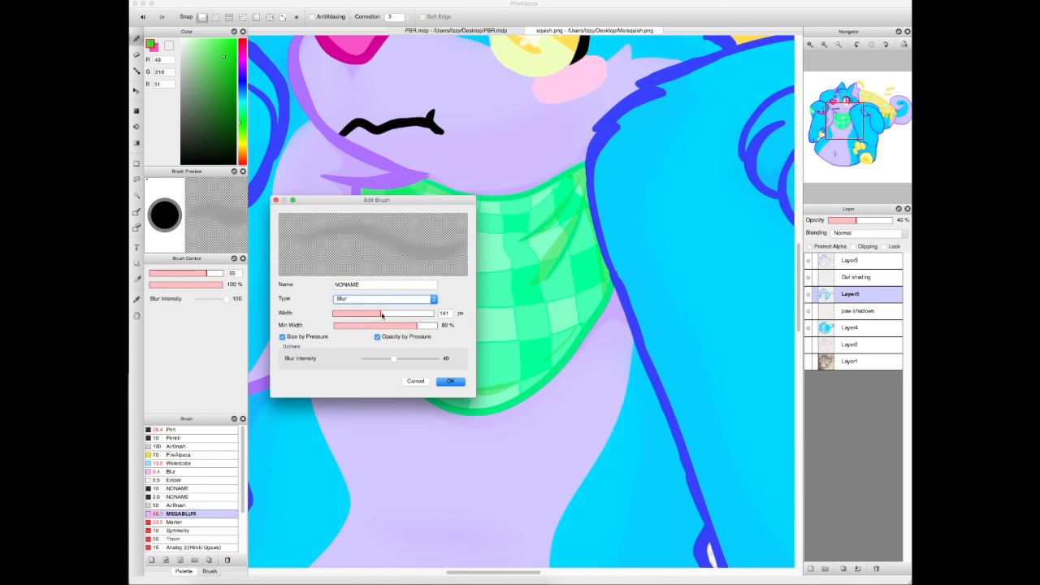
click(450, 381)
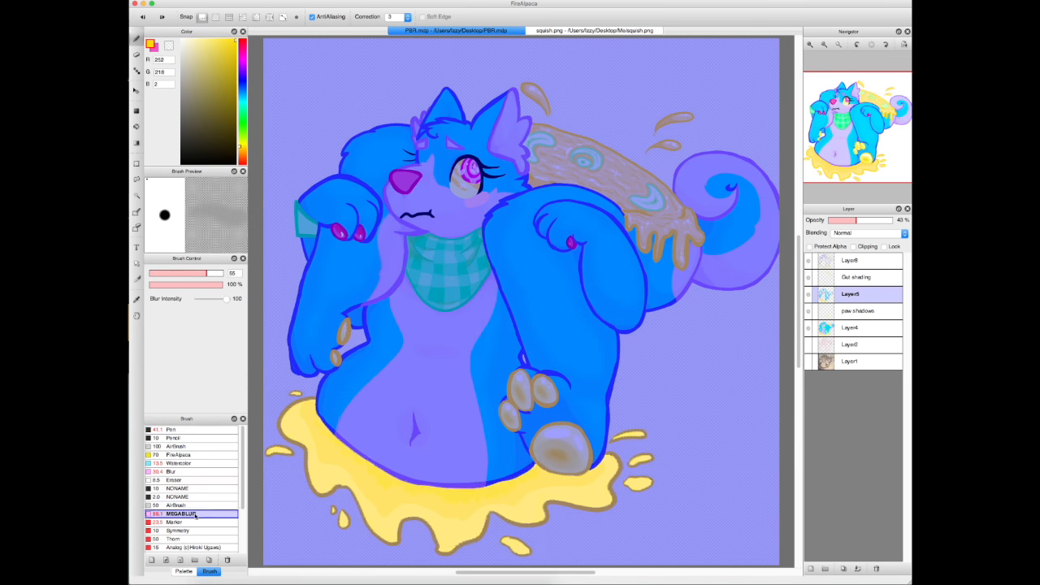
Blend the shading across the wolf, bandana and cheese with the blur soft brush at reduced opacity
click(170, 429)
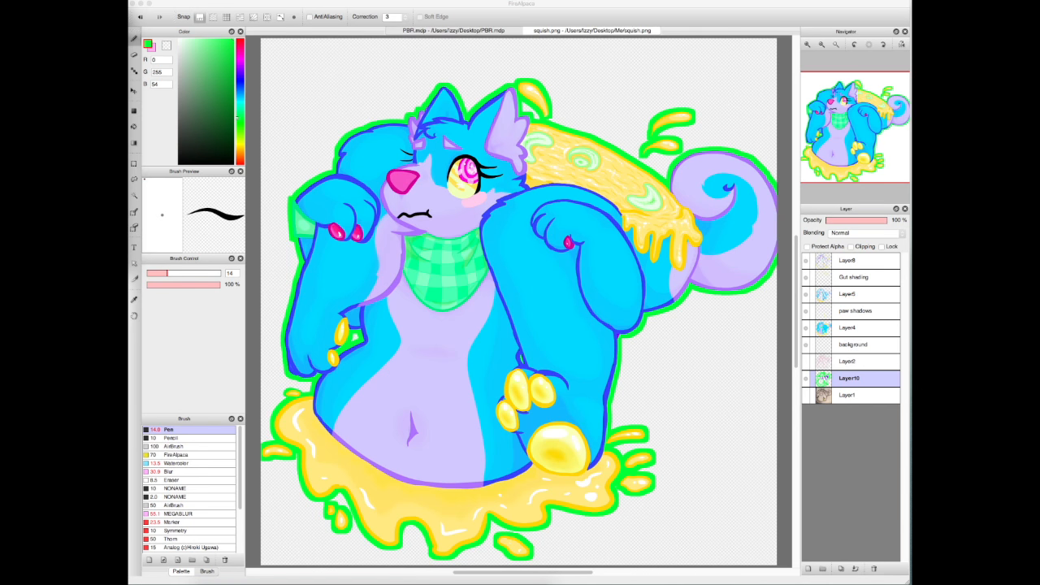
Trace a thick green border around the wolf on a layer below and view it on its own
click(452, 32)
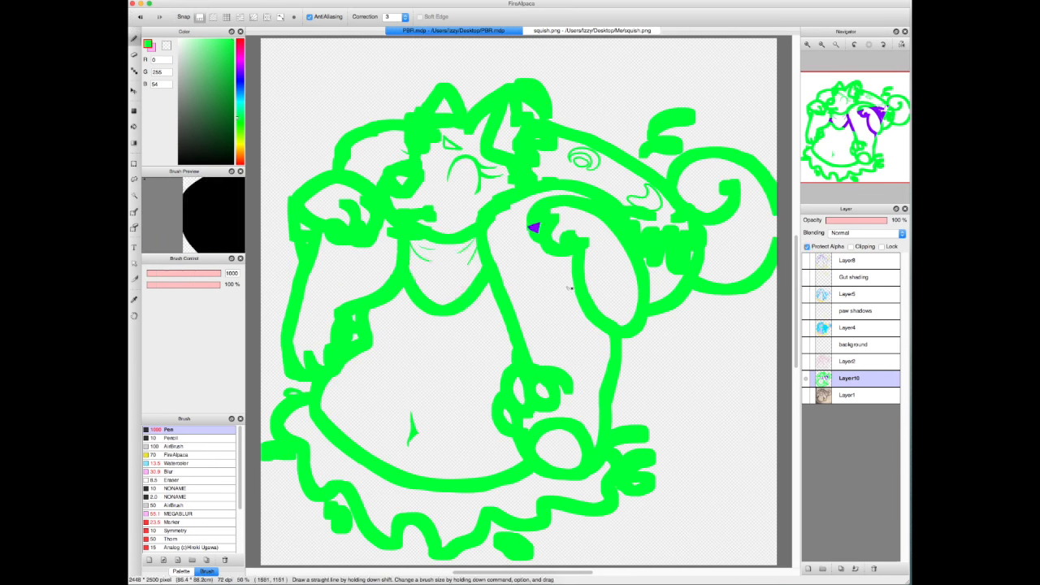